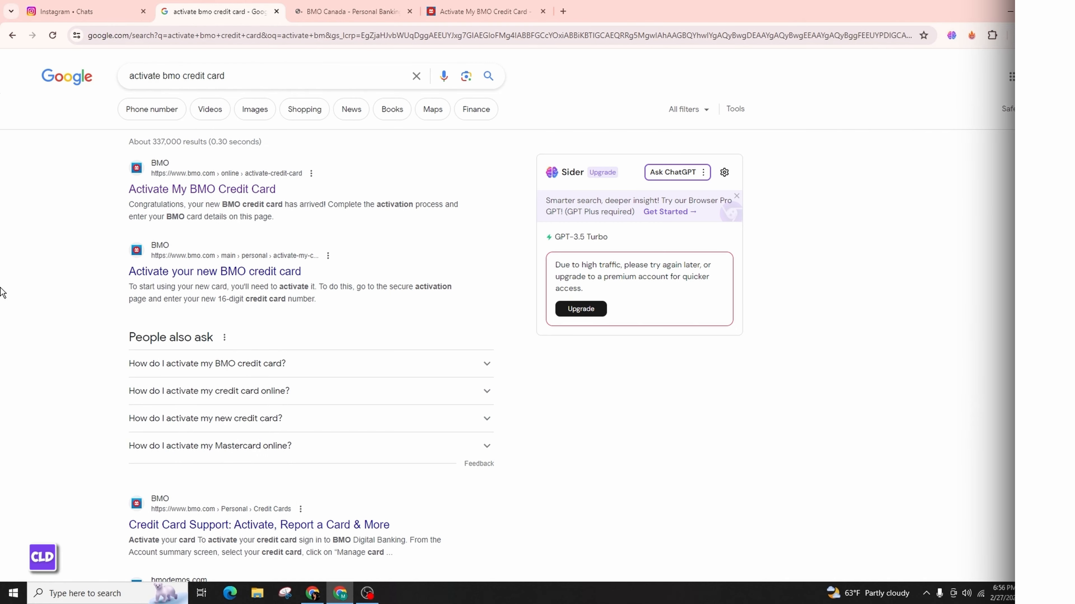
Step: Scroll through the Google results and open the 'Activate My BMO Credit Card' result from bmo.com
scroll(down, 3)
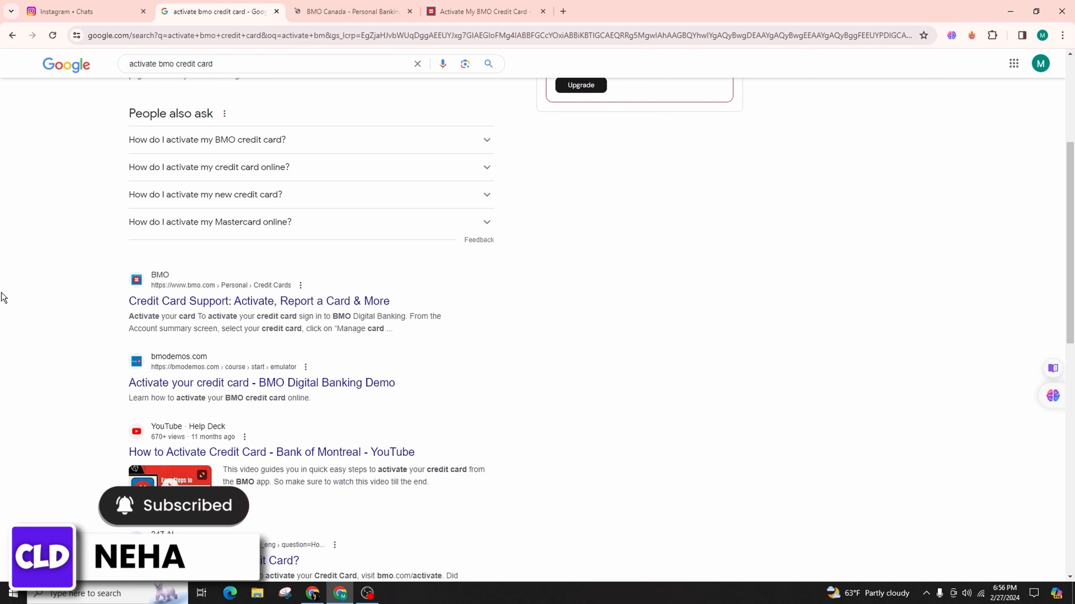
scroll(down, 3)
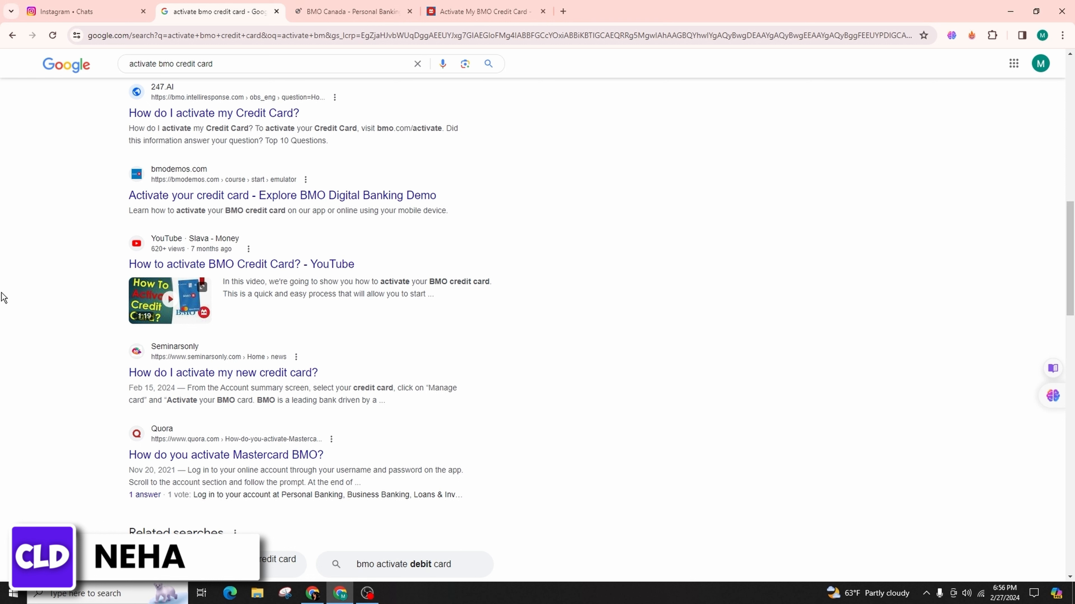
mouse_move(3, 310)
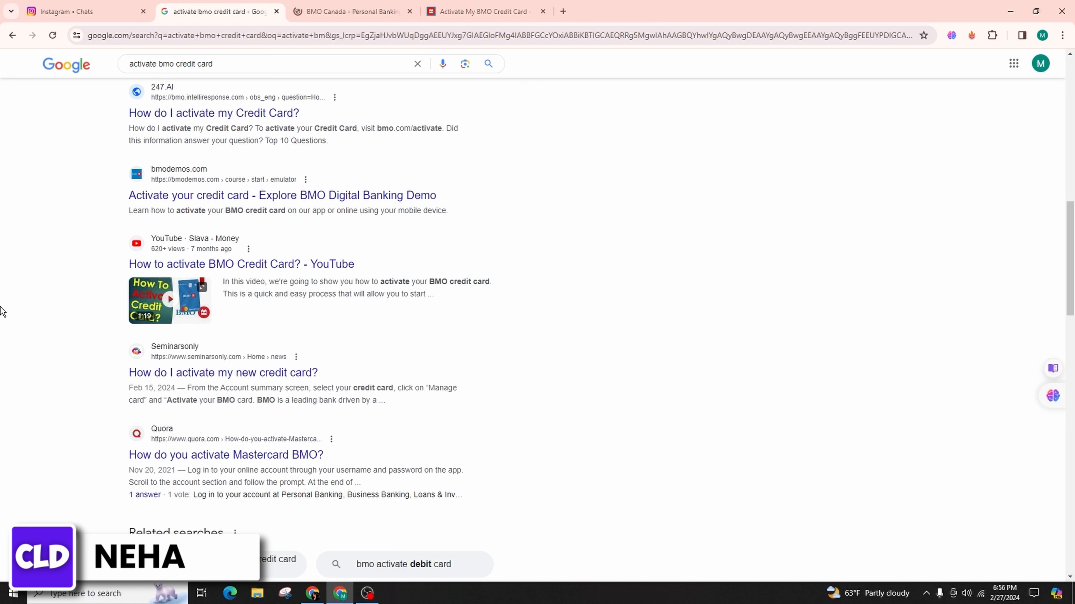
scroll(down, 3)
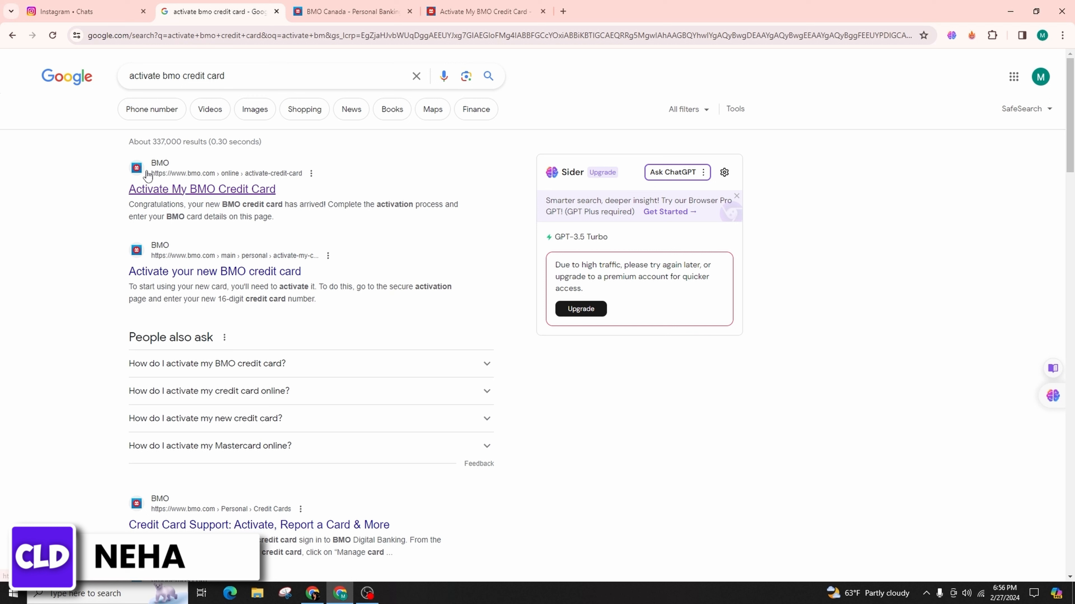
mouse_move(3, 174)
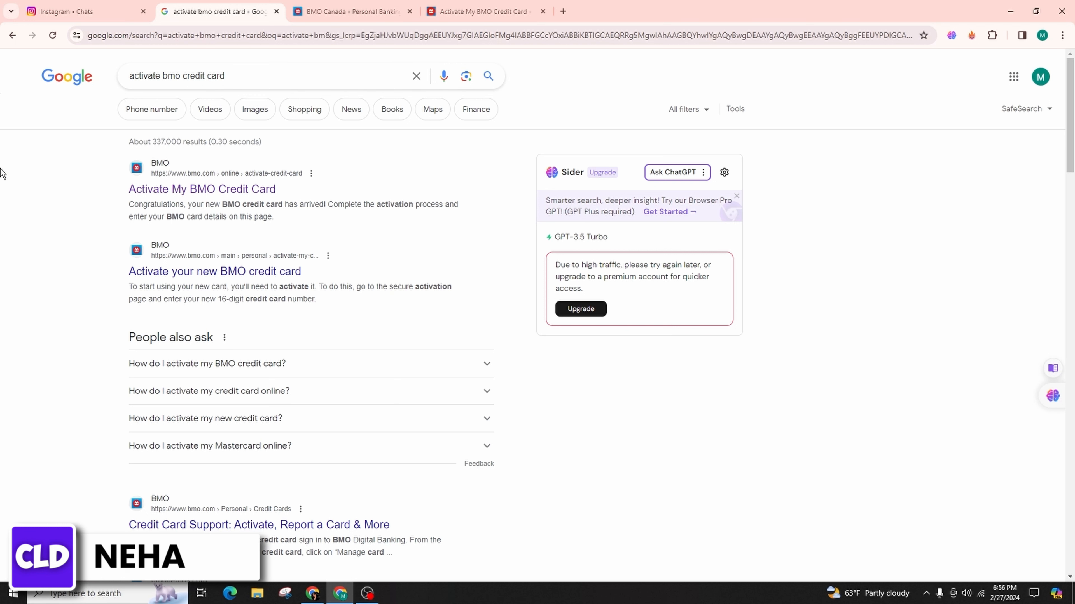
mouse_move(5, 196)
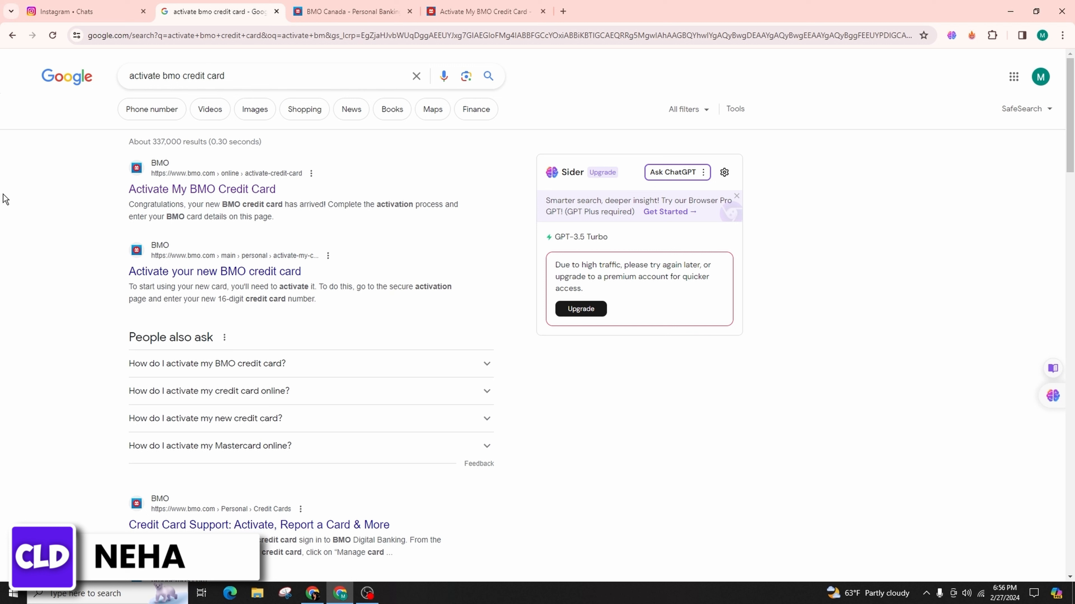
mouse_move(85, 193)
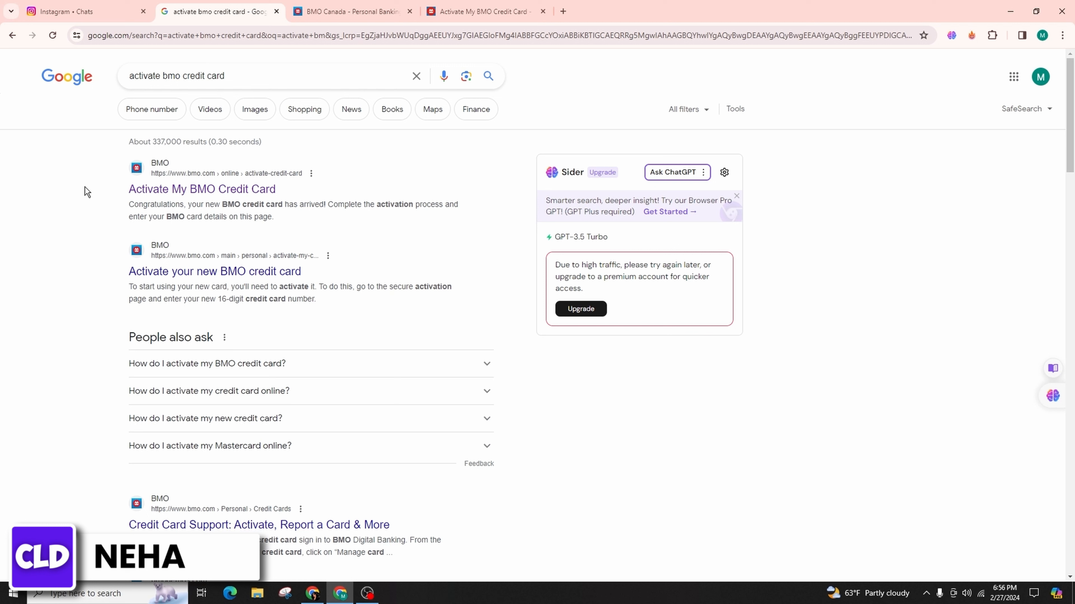
mouse_move(54, 218)
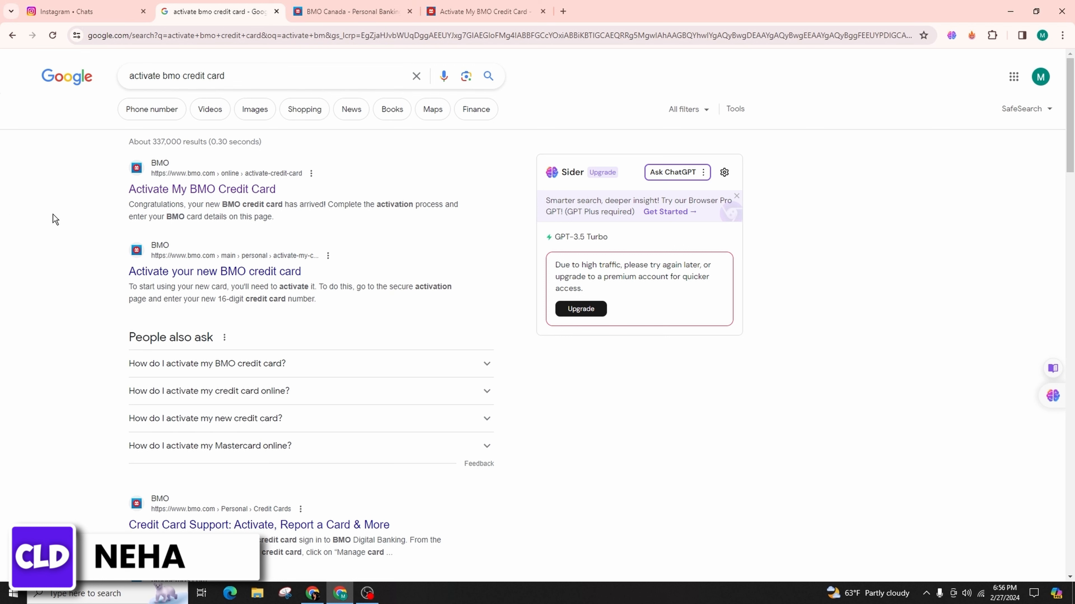
mouse_move(83, 233)
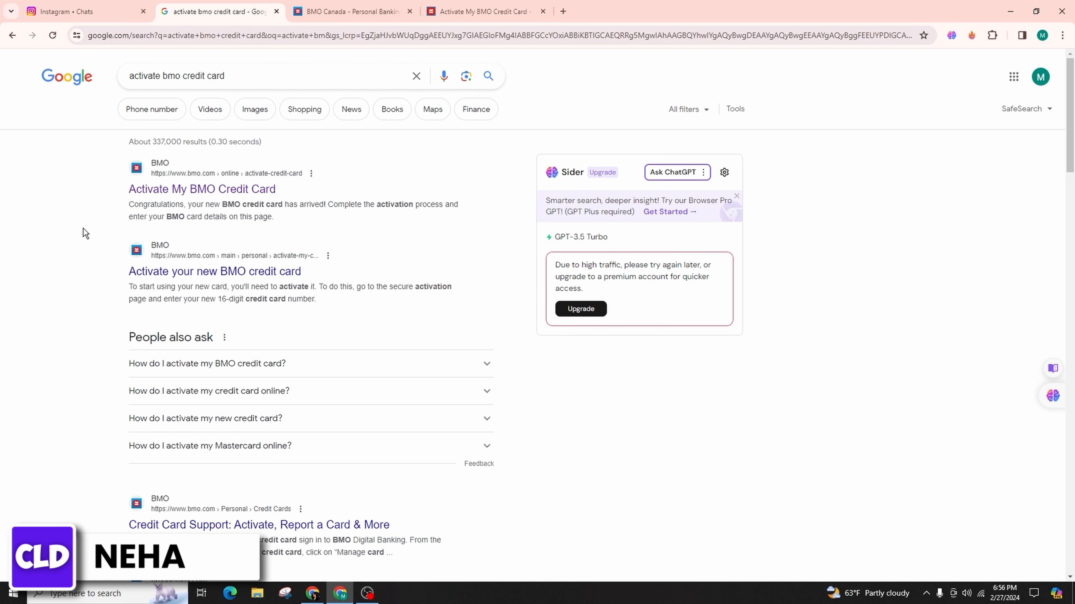
scroll(down, 3)
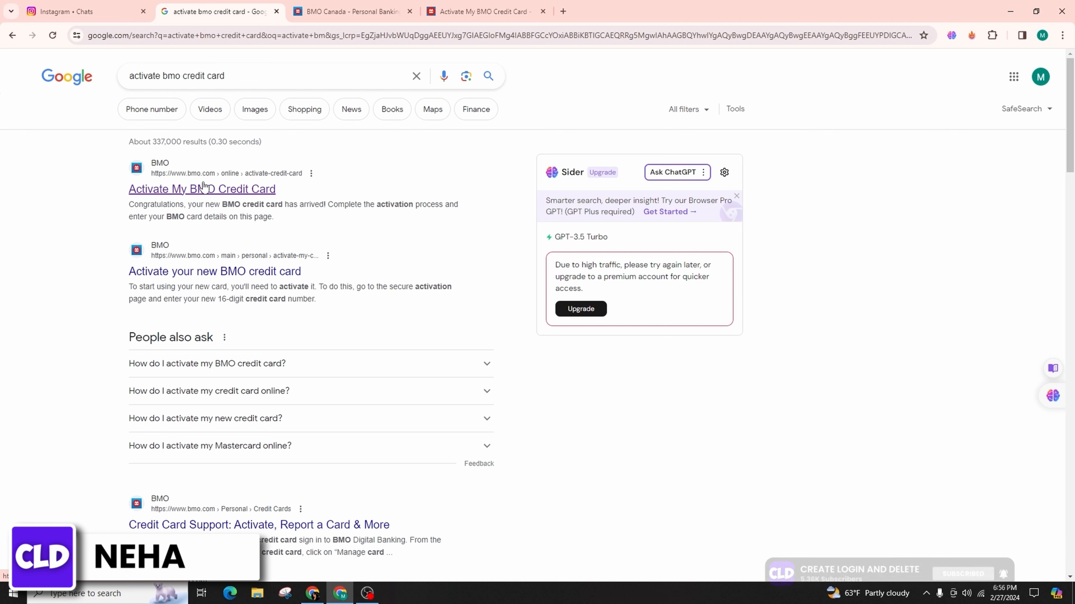
click(204, 189)
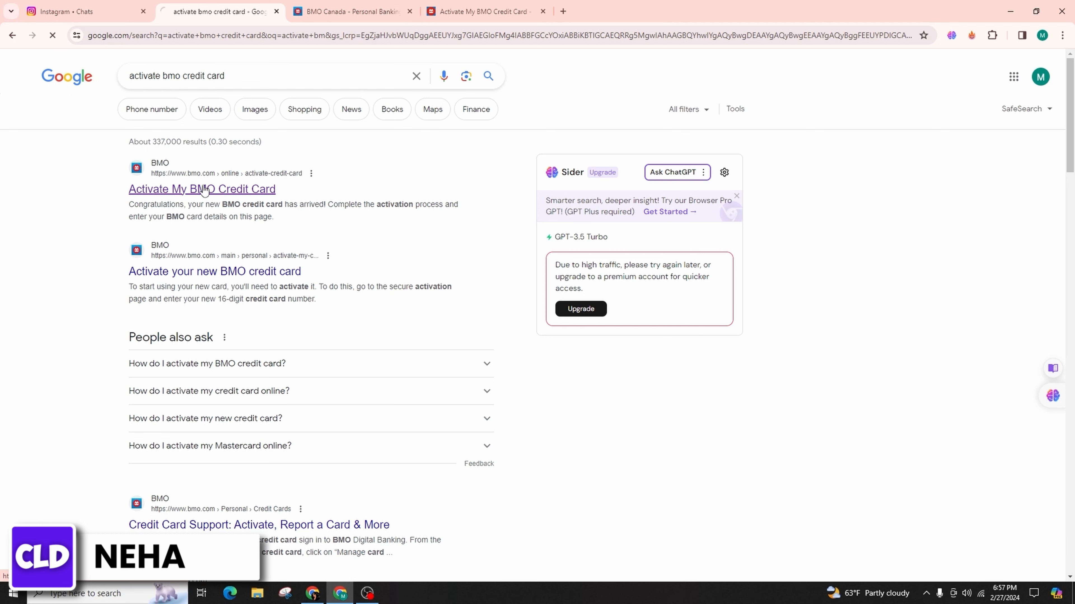
Step: Open the BMO activation page and fill card number, expiry 05/45 and security code
click(205, 190)
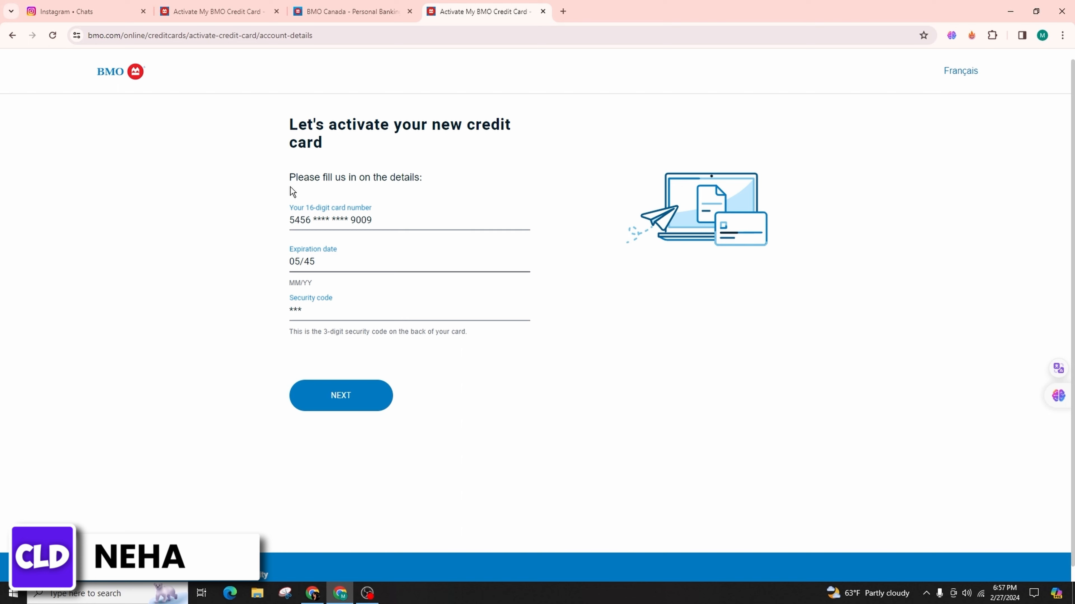
mouse_move(255, 256)
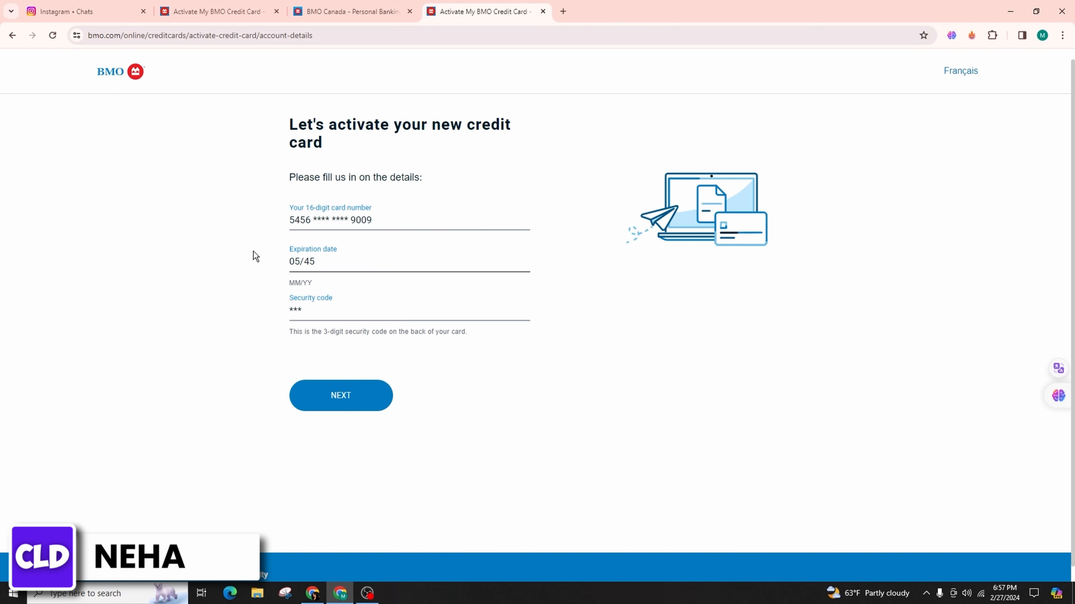
mouse_move(31, 276)
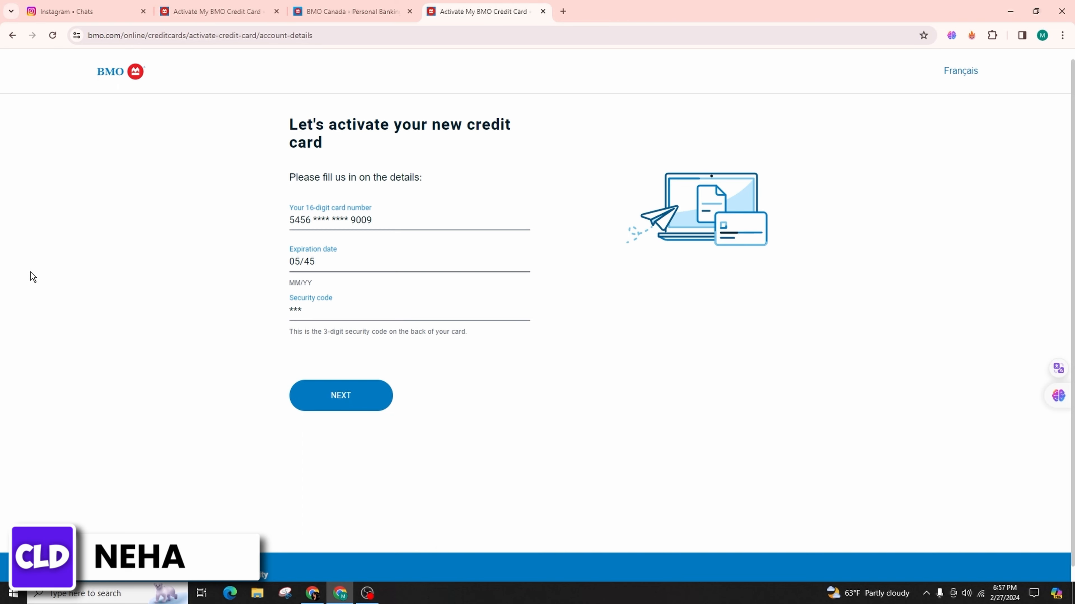
mouse_move(102, 324)
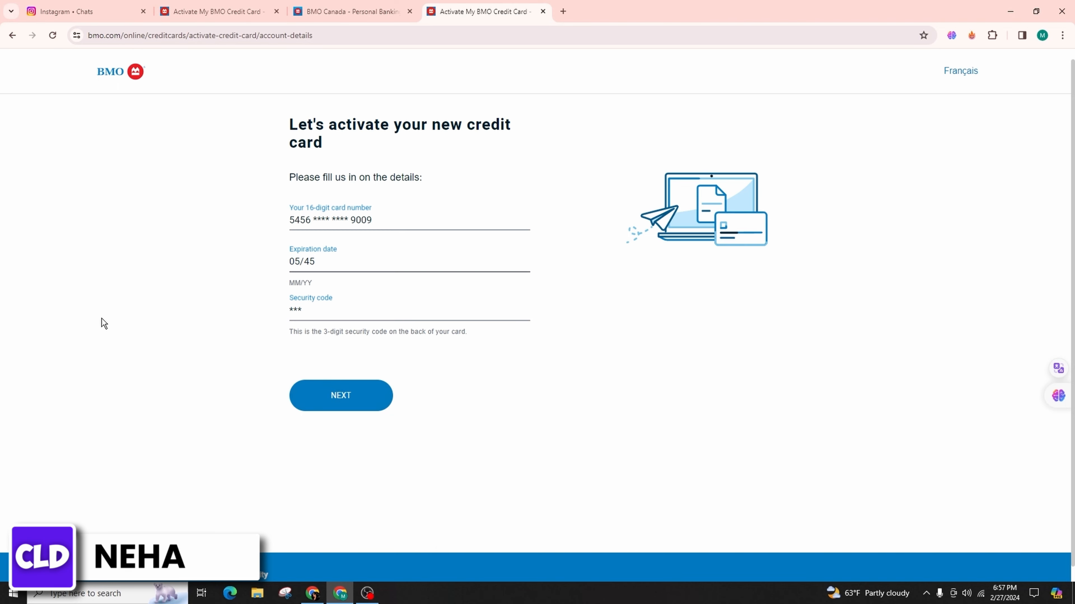
scroll(down, 3)
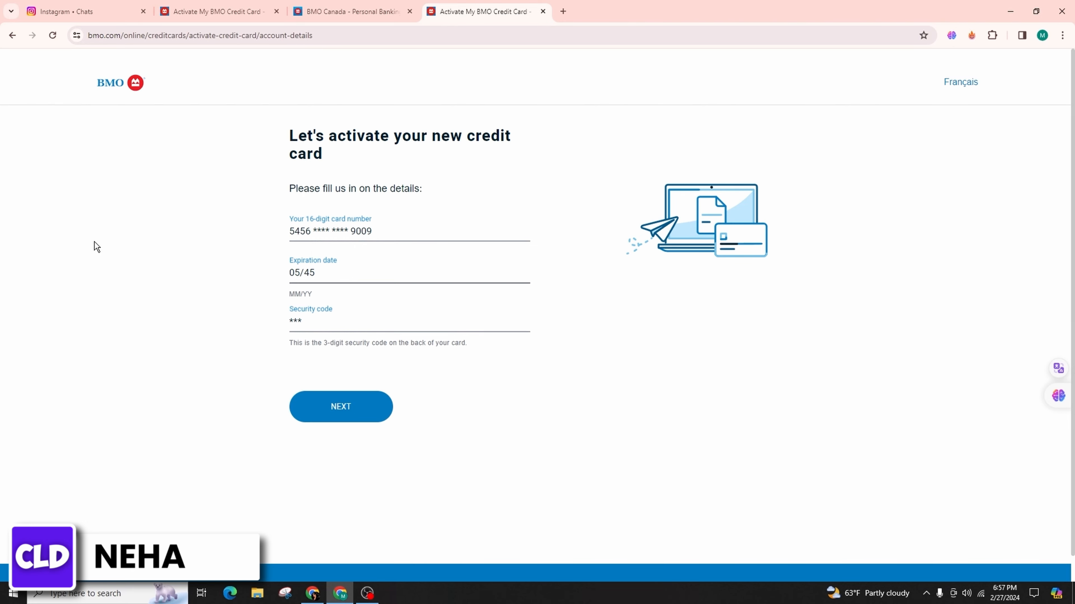
Step: Switch to the 'BMO Canada - Personal Banking' tab and scroll through the home page and back up
click(351, 12)
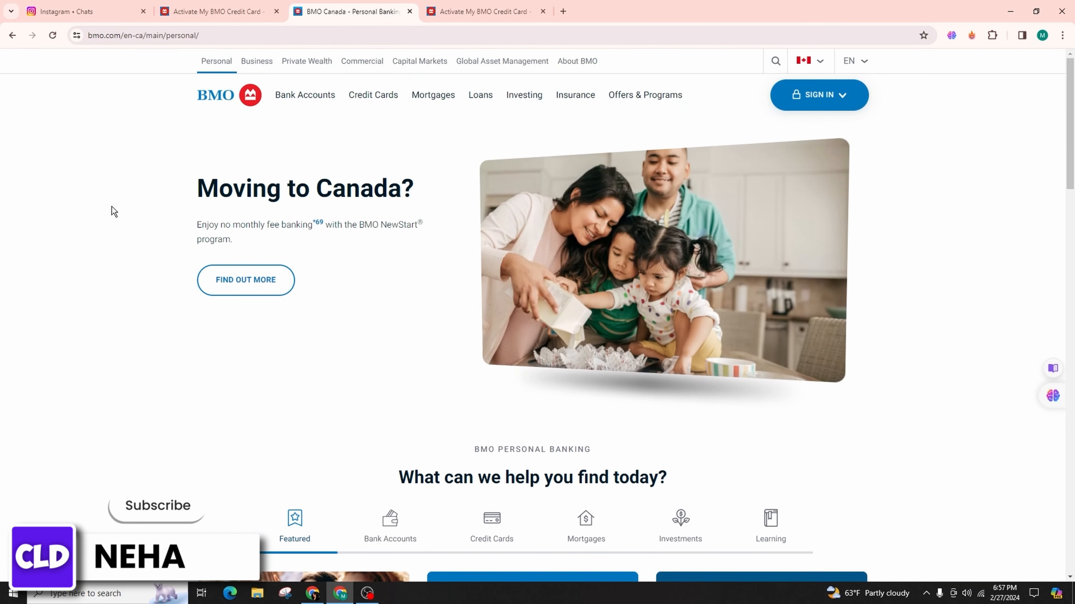
click(158, 506)
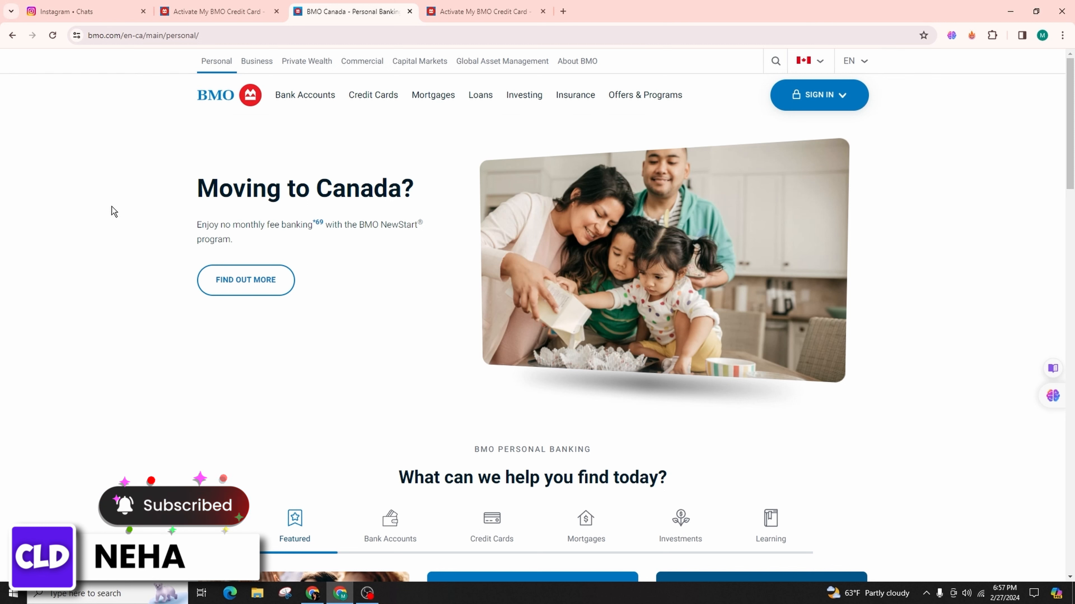
scroll(down, 3)
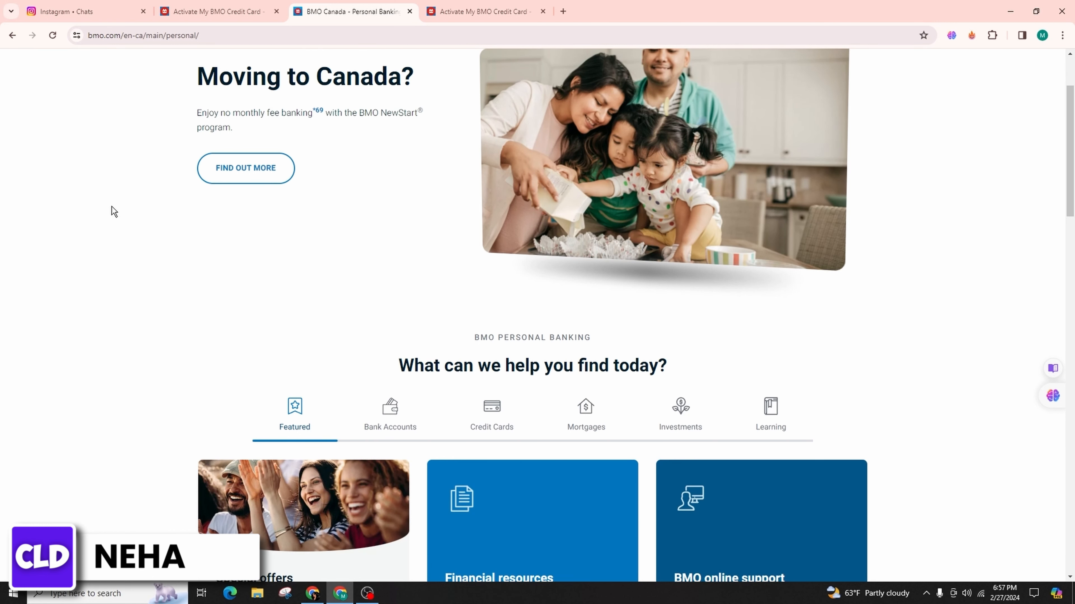
scroll(down, 3)
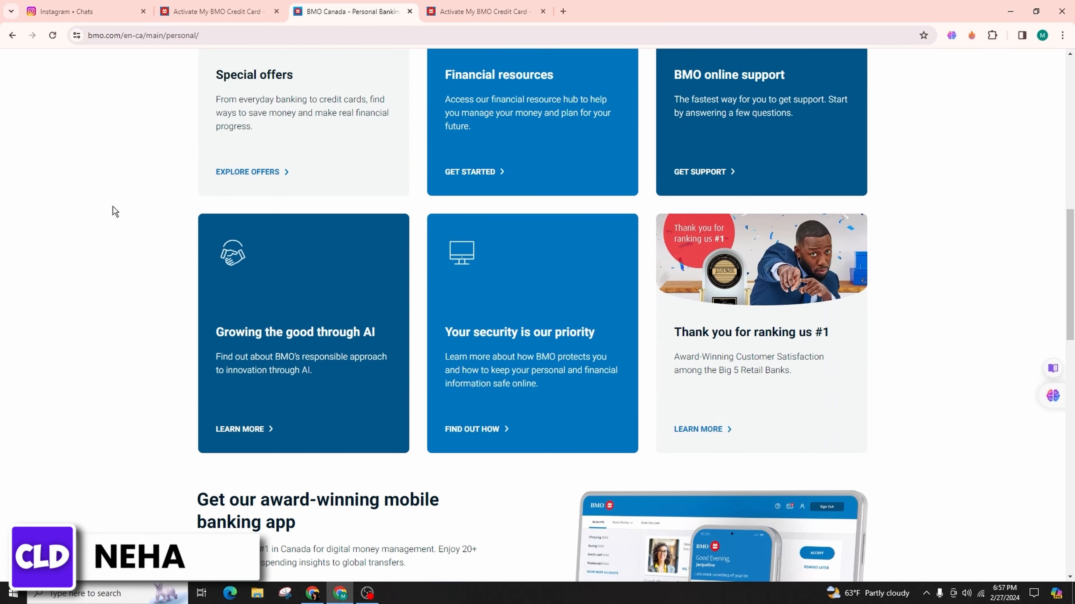
scroll(down, 3)
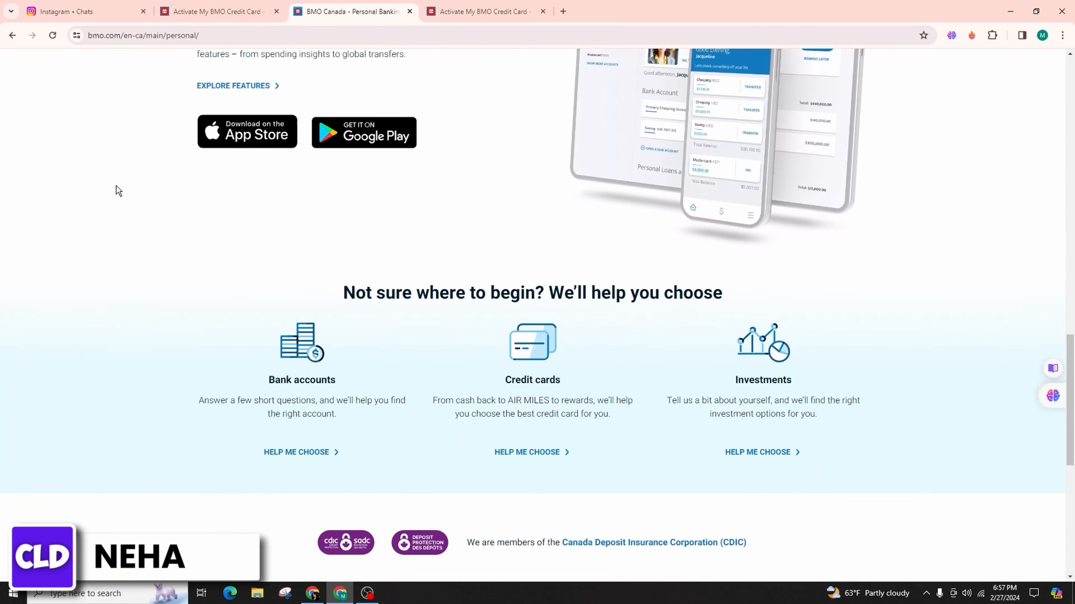
scroll(up, 3)
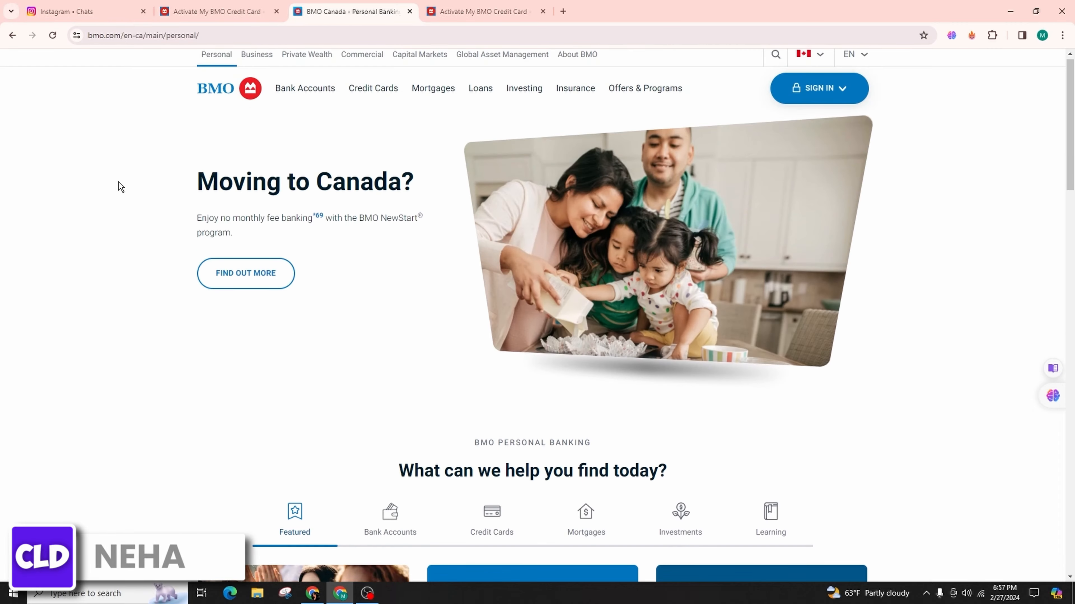